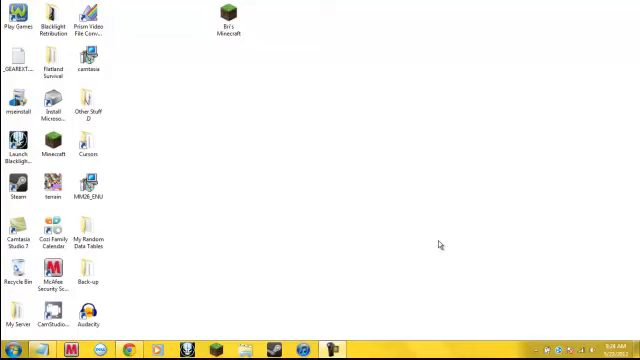
mouse_move(448, 244)
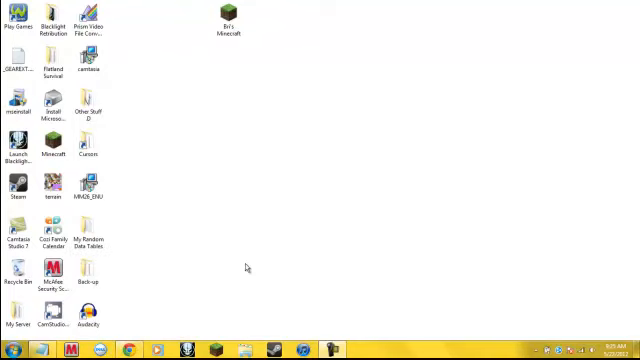
mouse_move(247, 267)
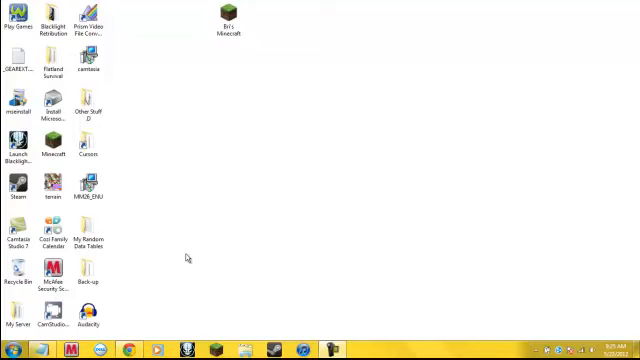
mouse_move(264, 320)
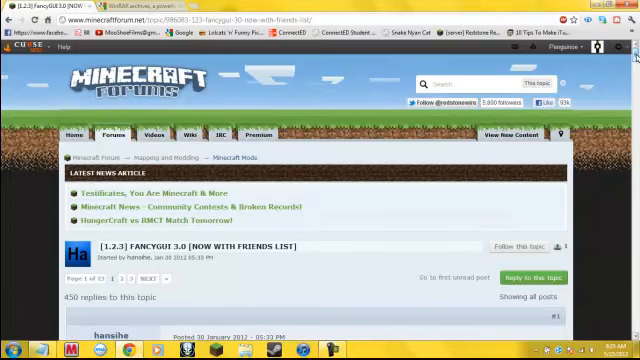
scroll(down, 3)
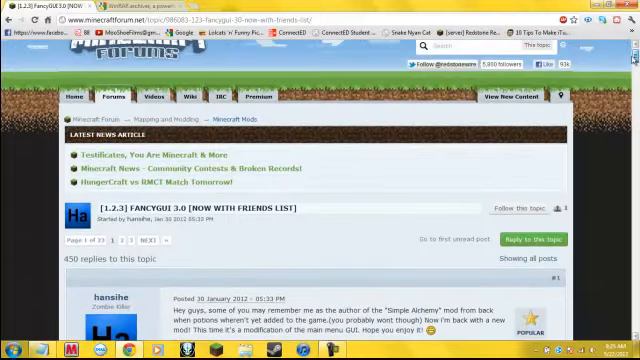
scroll(down, 3)
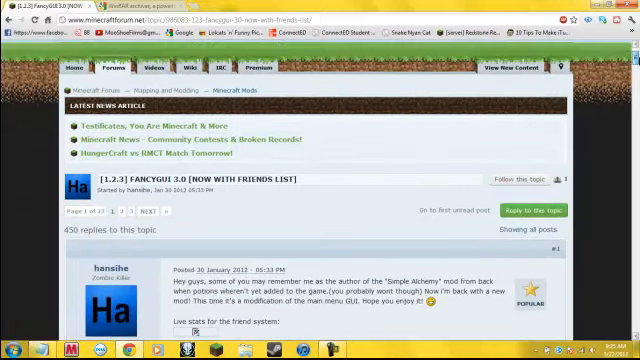
scroll(down, 3)
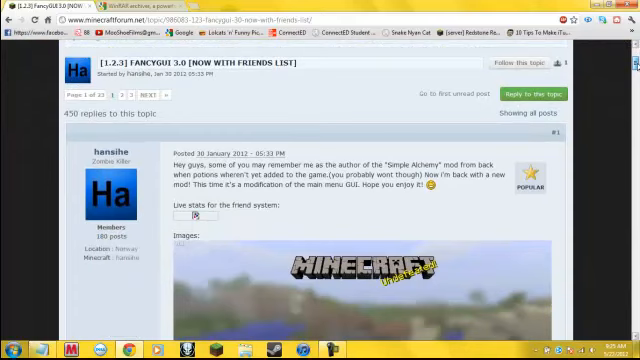
scroll(down, 3)
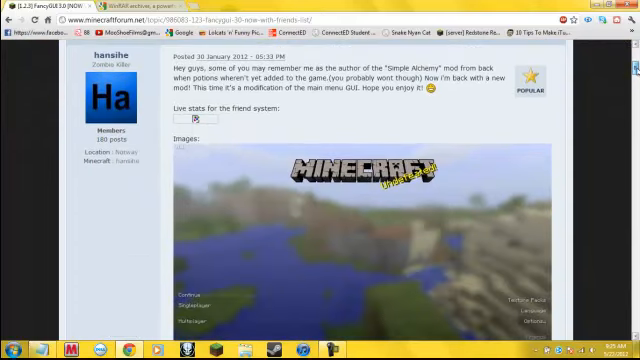
scroll(down, 3)
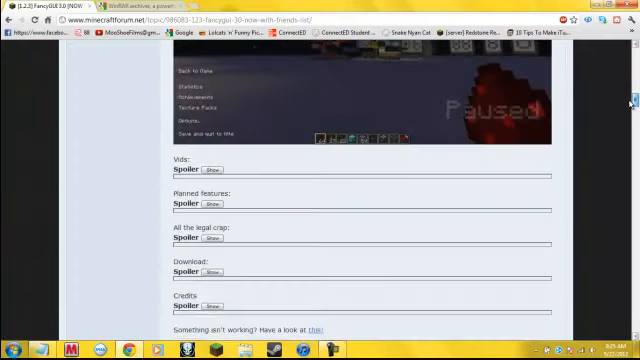
scroll(down, 3)
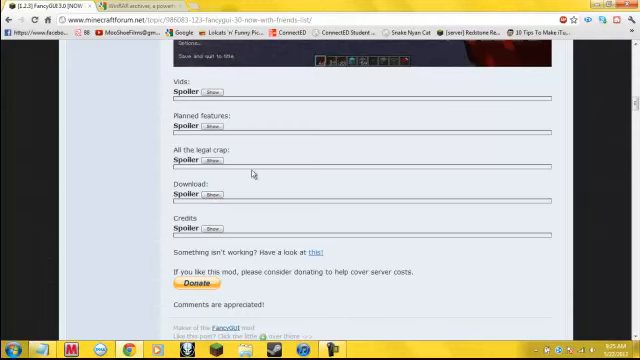
mouse_move(456, 233)
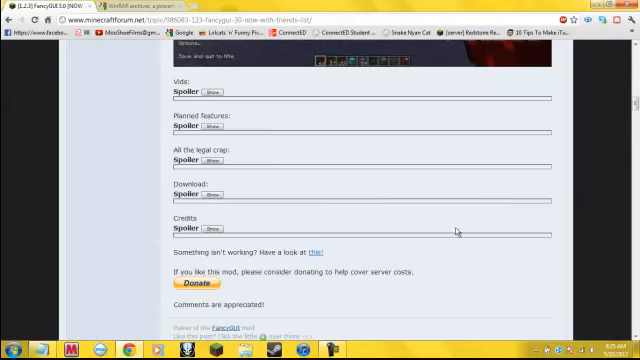
scroll(up, 3)
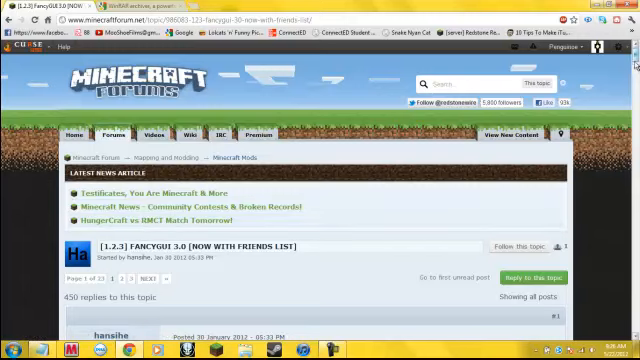
Read through page 23's replies, which share an unofficial FancyGUI update link
scroll(down, 3)
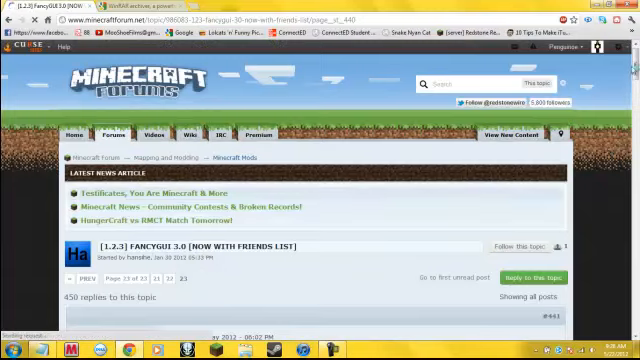
scroll(down, 3)
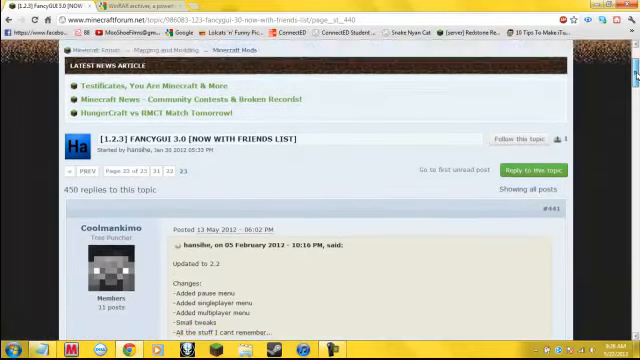
scroll(down, 3)
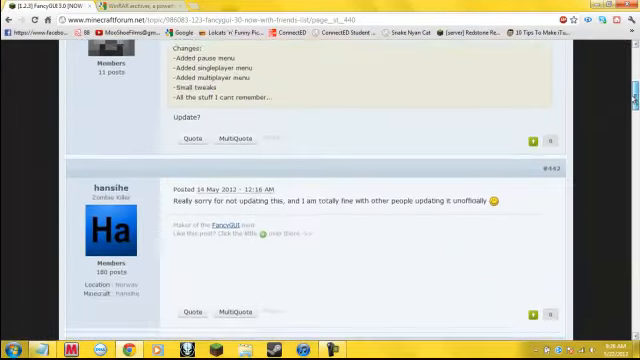
scroll(down, 3)
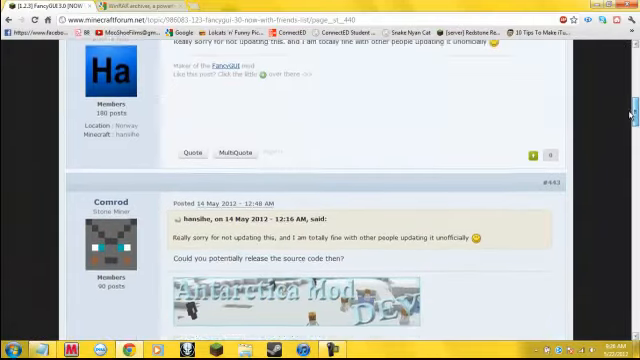
scroll(down, 3)
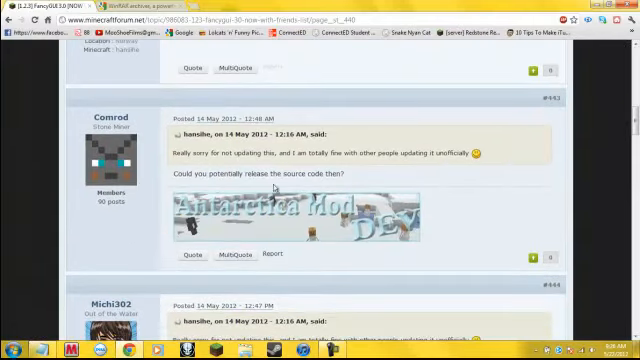
scroll(down, 3)
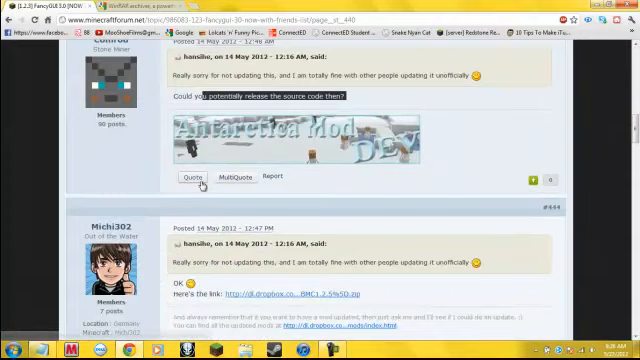
scroll(down, 3)
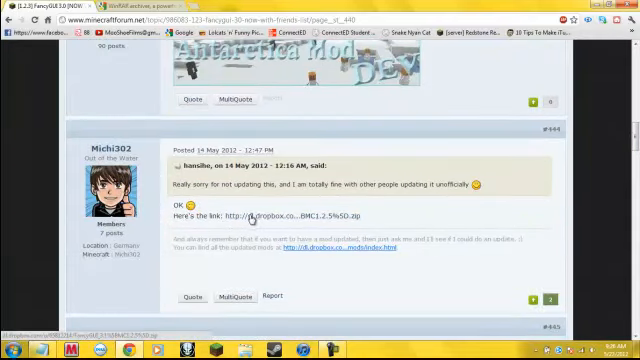
scroll(down, 3)
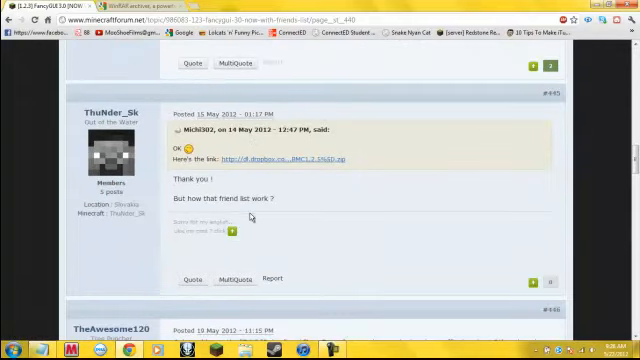
scroll(down, 3)
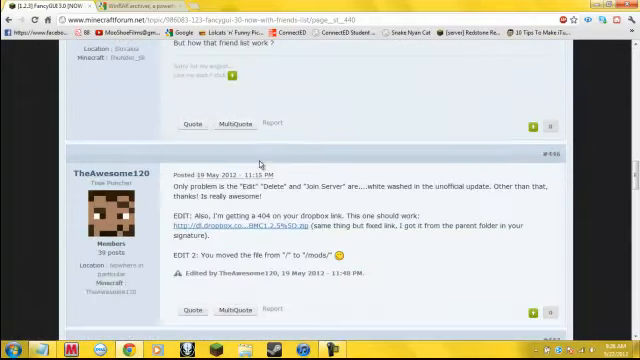
scroll(down, 3)
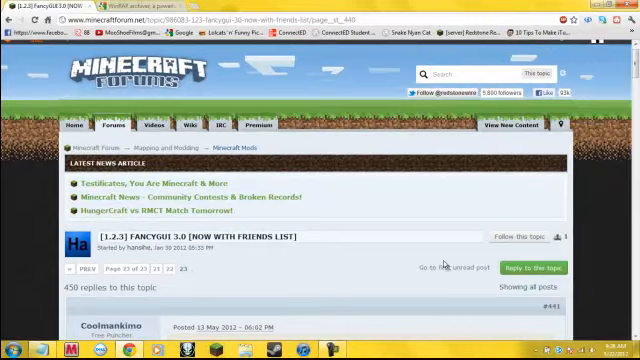
Scroll down to posts #444/#445 with the Dropbox FancyGUI download for 1.2.5
scroll(down, 3)
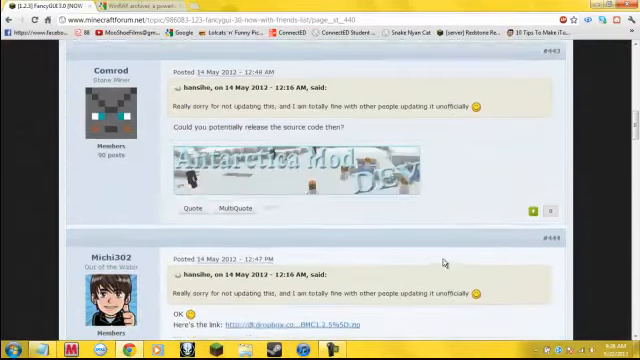
scroll(down, 3)
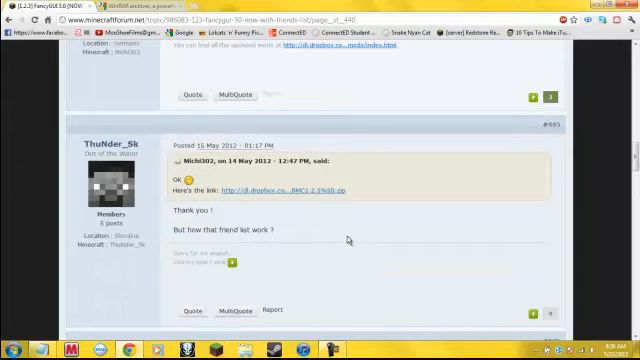
scroll(down, 3)
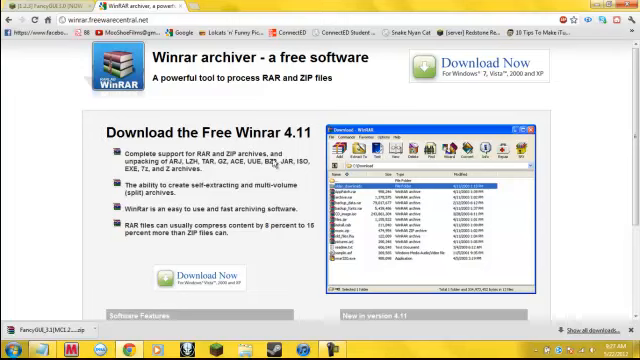
mouse_move(418, 100)
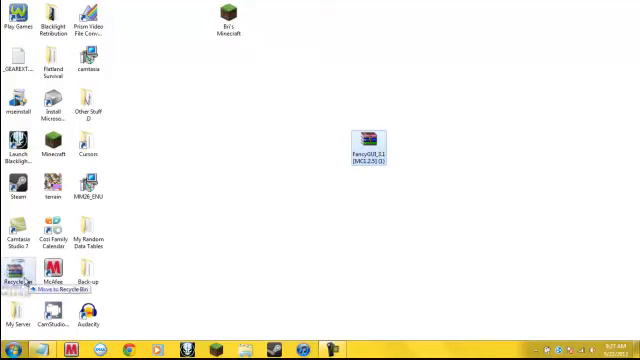
Permanently delete the duplicate FancyGUI 3.1 zip via the Recycle Bin and open the Minecraft library
drag(375, 140, 27, 282)
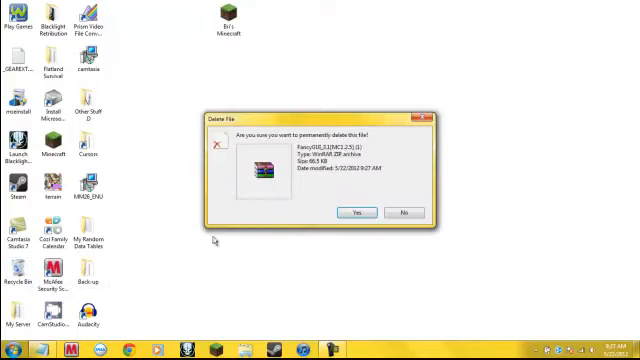
click(353, 211)
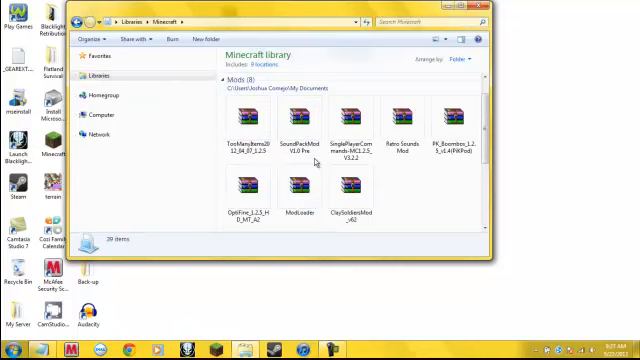
click(402, 120)
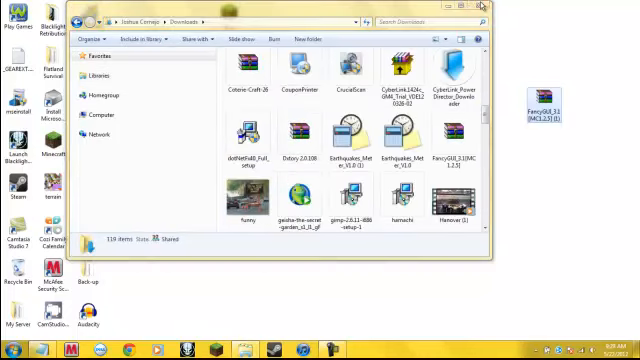
Close the Downloads window and reposition the FancyGUI 3.1 zip on the desktop
click(484, 7)
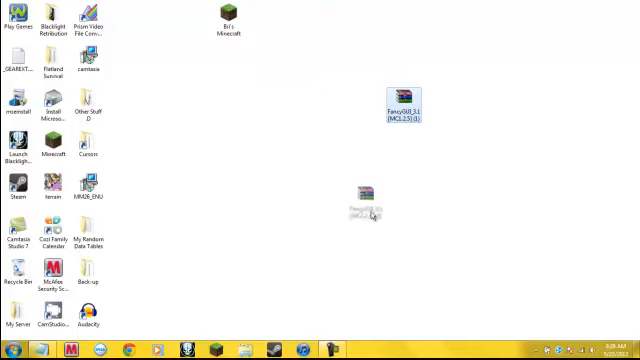
drag(365, 195, 310, 90)
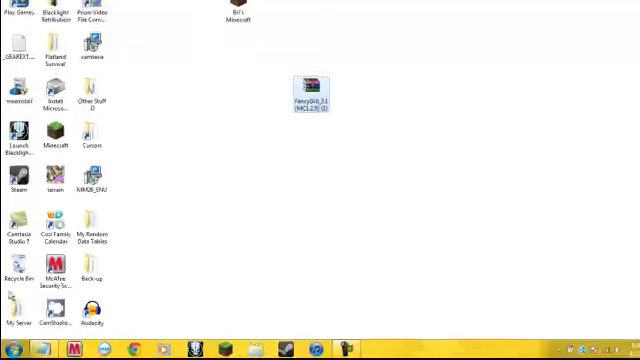
Find Run through Start menu search and enter %appdata% as the location
click(10, 340)
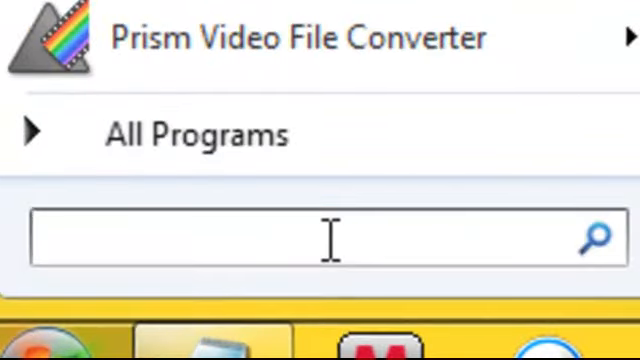
text(run)
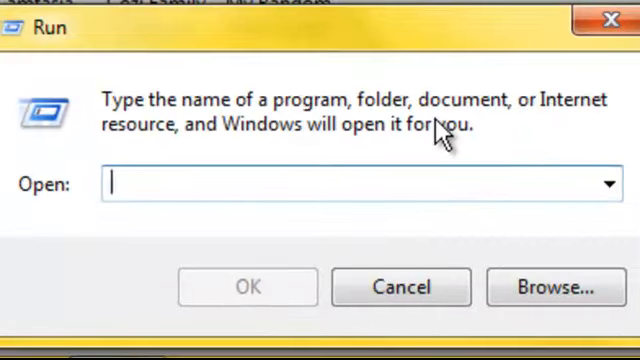
text(%appdata%)
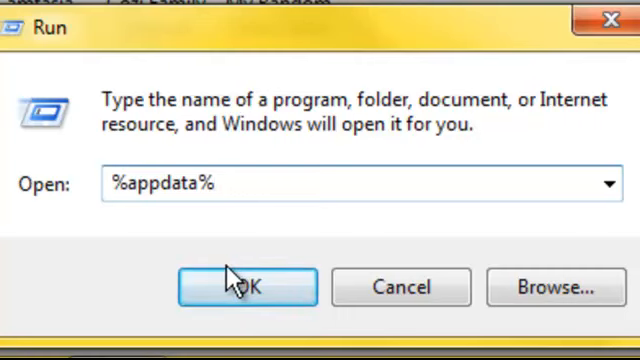
mouse_move(115, 183)
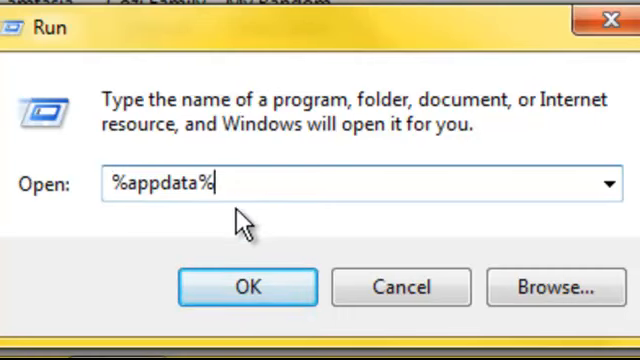
Submit %appdata% and open .minecraft from the Roaming folder list
click(247, 287)
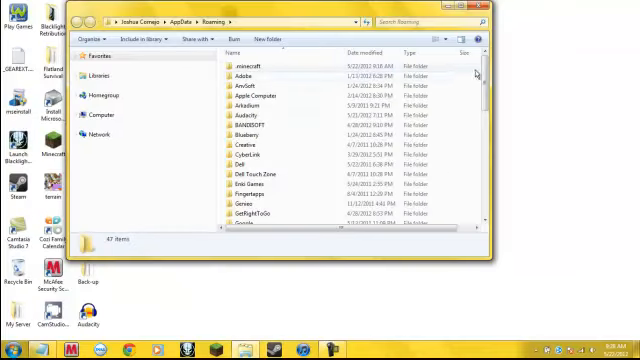
click(254, 75)
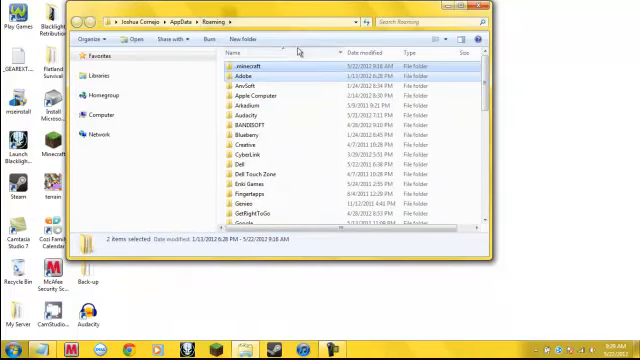
scroll(down, 3)
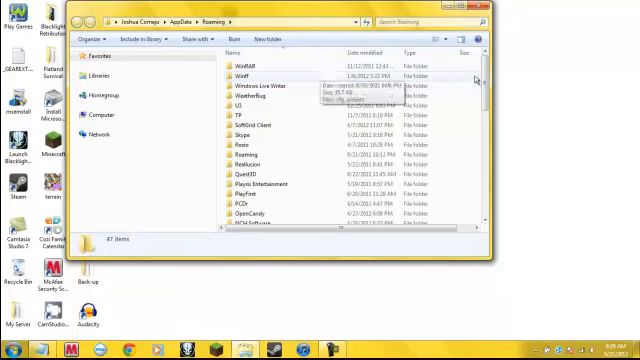
double_click(240, 58)
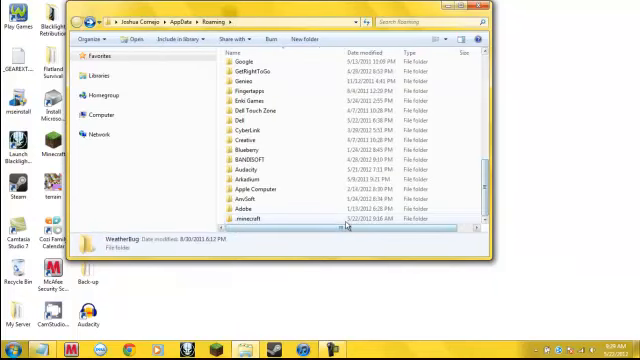
scroll(down, 3)
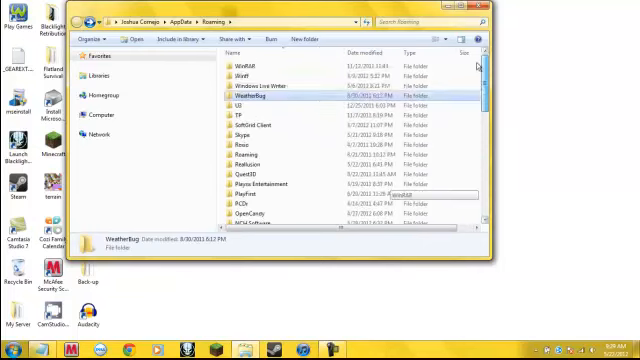
scroll(down, 3)
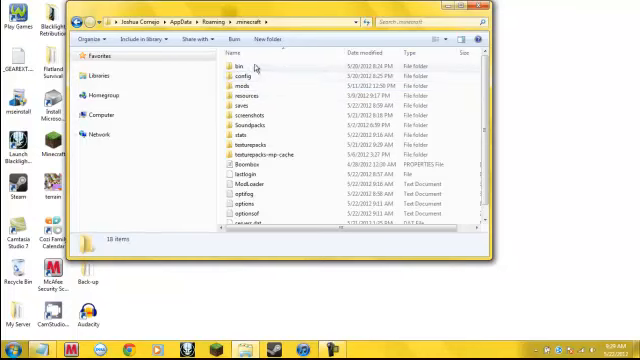
Open the bin folder and bring up the context menu for minecraft.jar
click(227, 70)
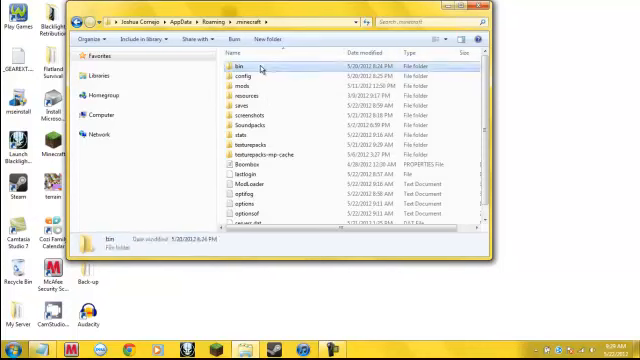
double_click(224, 64)
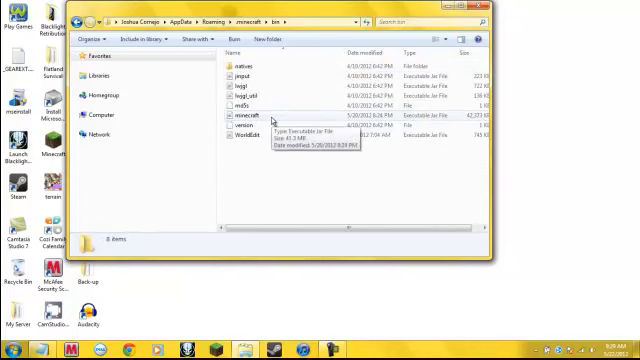
click(258, 117)
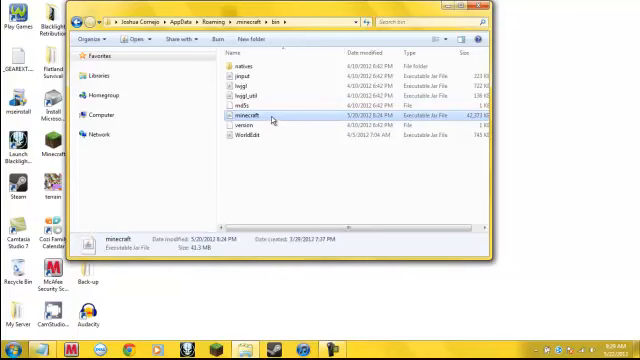
right_click(251, 117)
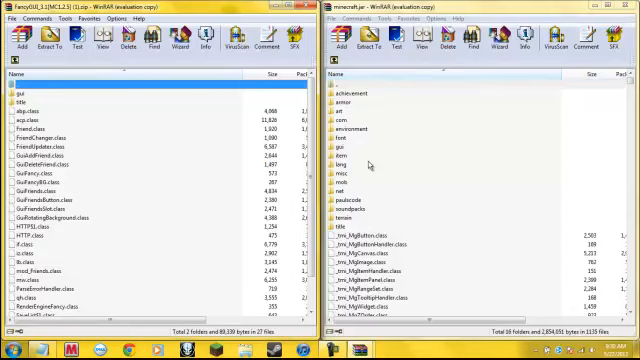
mouse_move(358, 156)
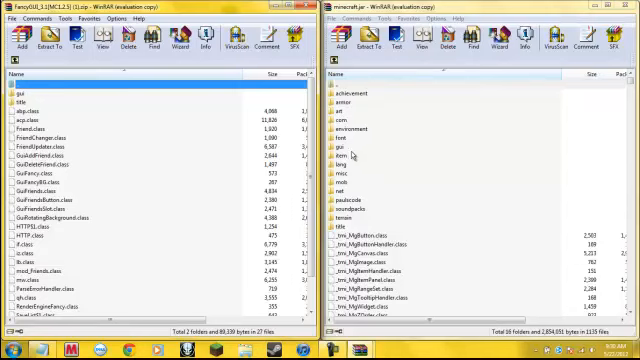
mouse_move(351, 150)
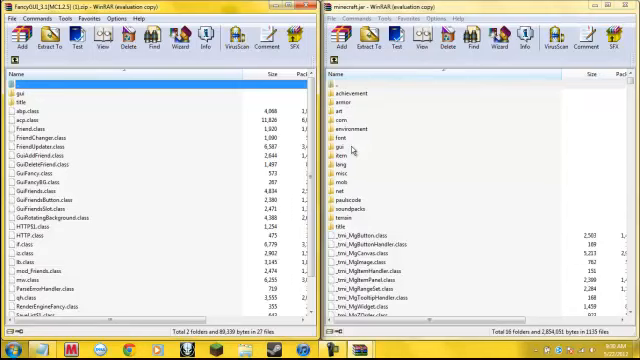
mouse_move(348, 147)
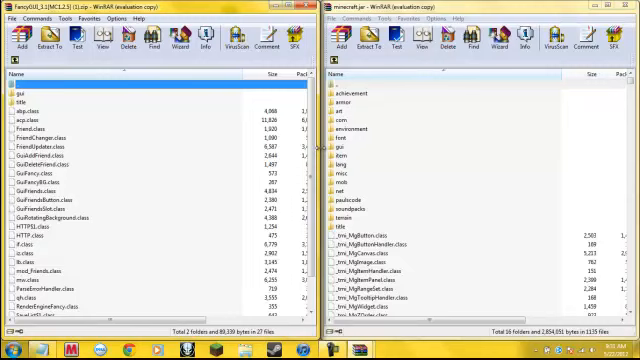
mouse_move(483, 181)
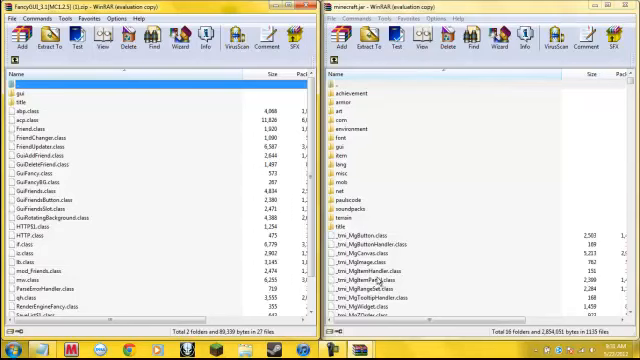
mouse_move(145, 113)
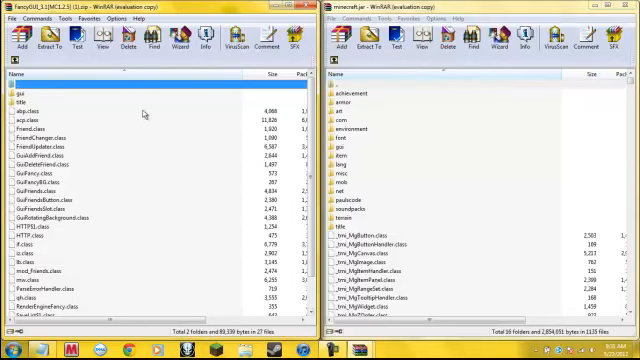
mouse_move(402, 210)
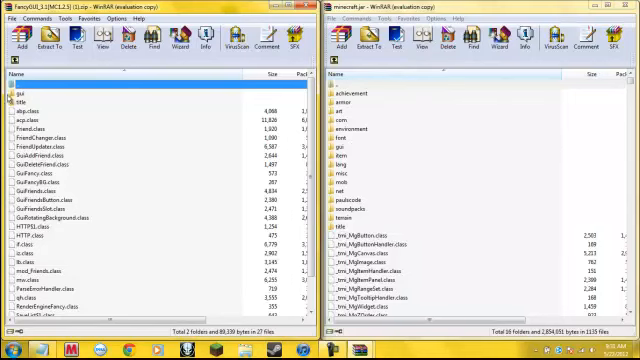
click(40, 87)
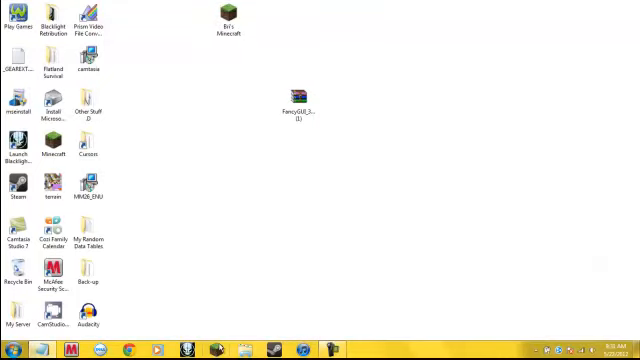
mouse_move(218, 148)
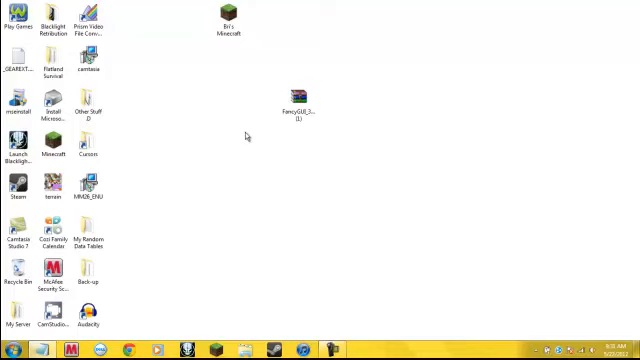
mouse_move(247, 137)
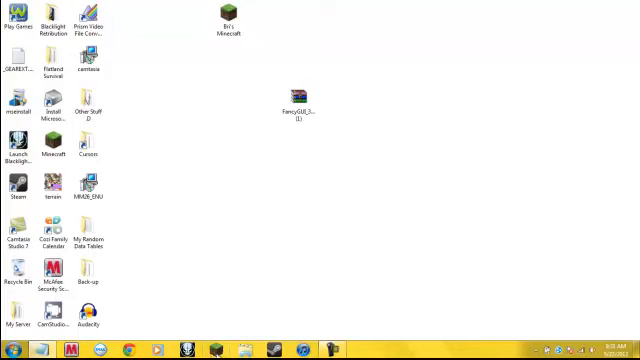
mouse_move(170, 292)
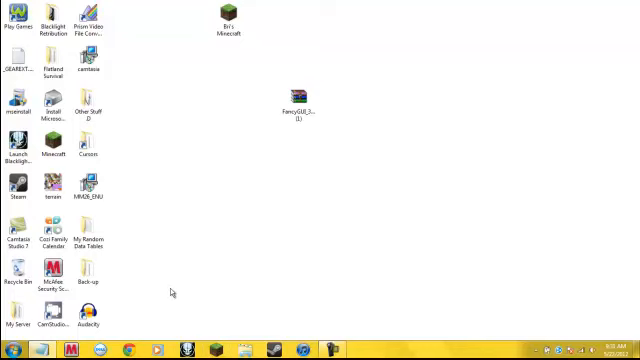